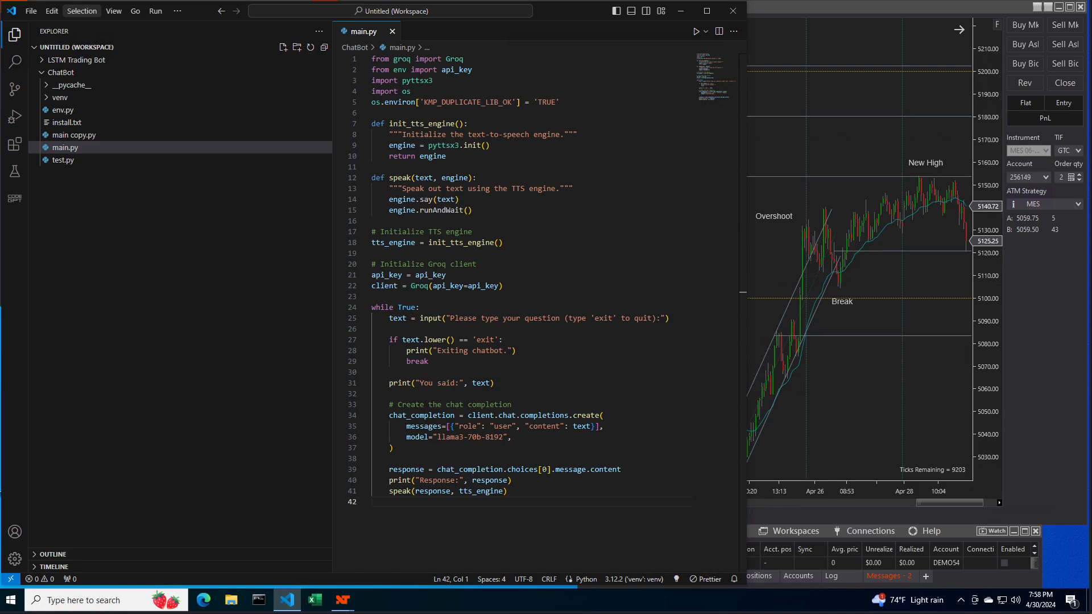
mouse_move(518, 116)
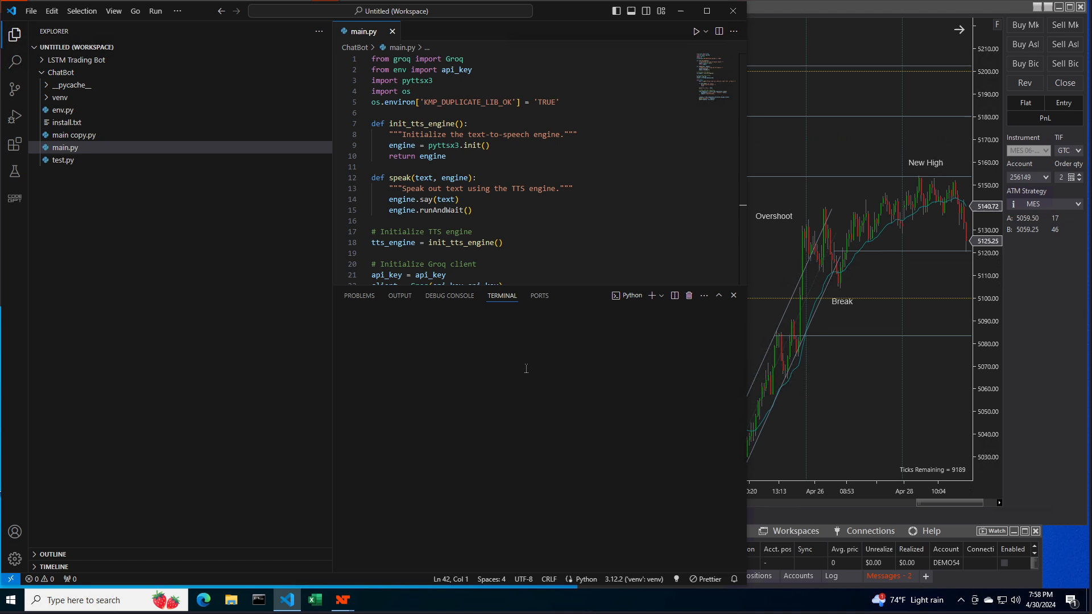
- Start the chatbot script and greet it with 'hello'
click(696, 31)
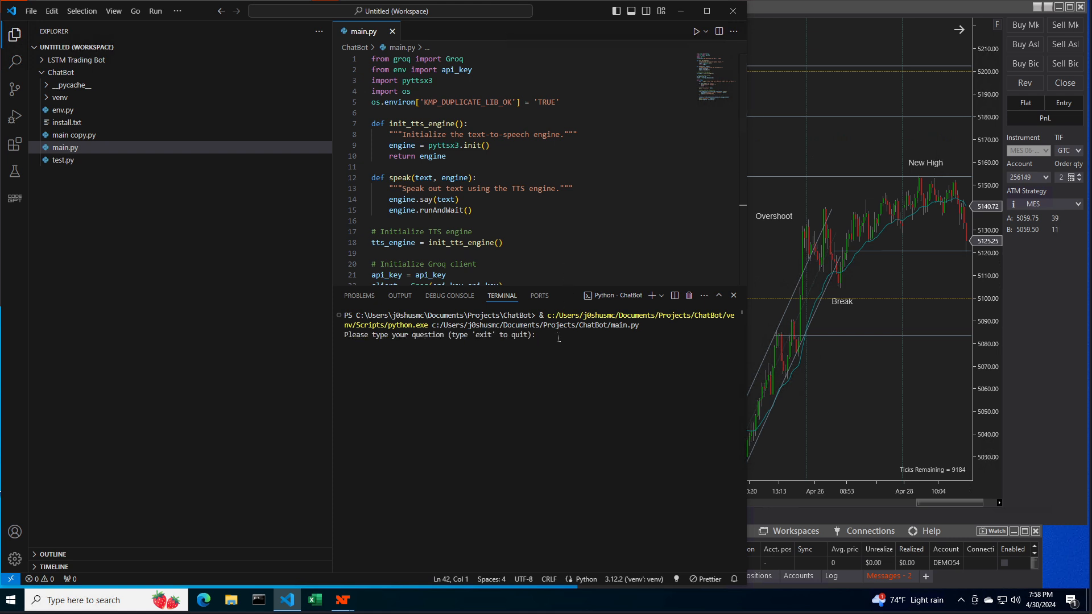
text(hello)
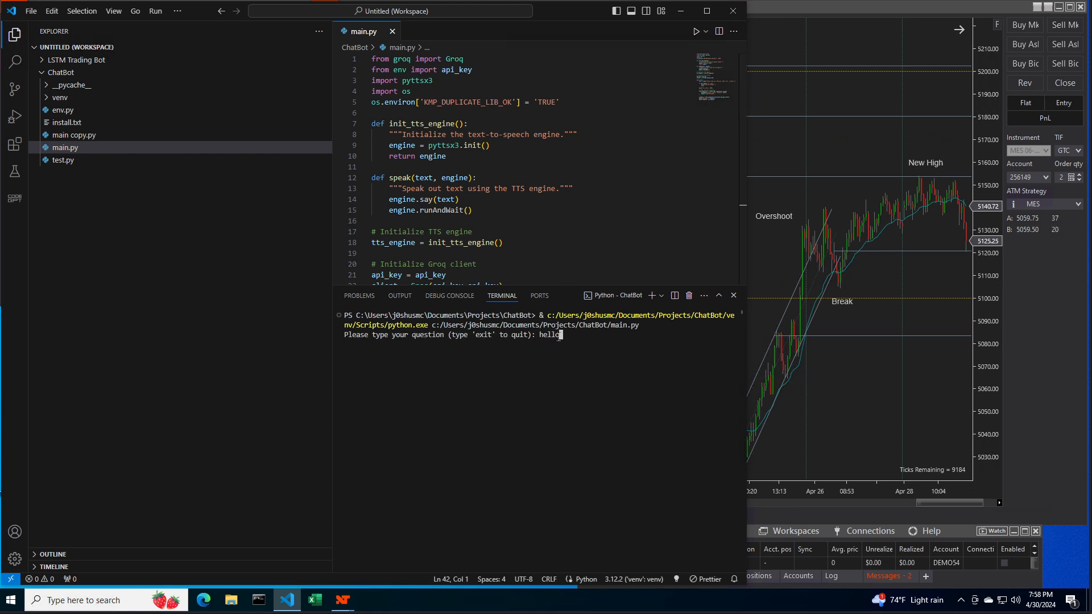
key(Return)
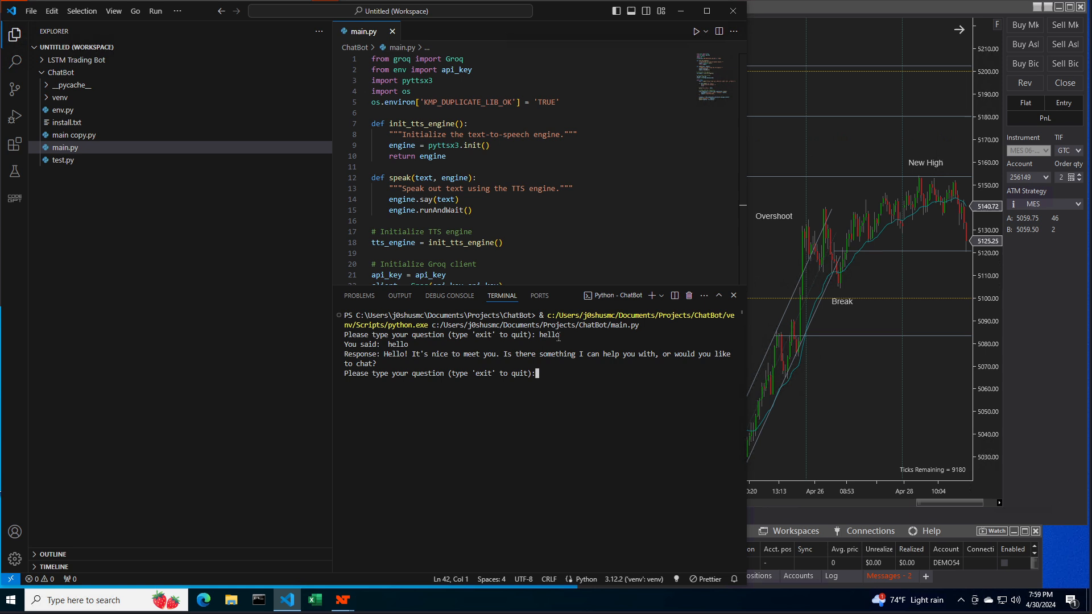
- Ask what it knows about financial markets and trading, then scroll through the overview
text(what do you know about the)
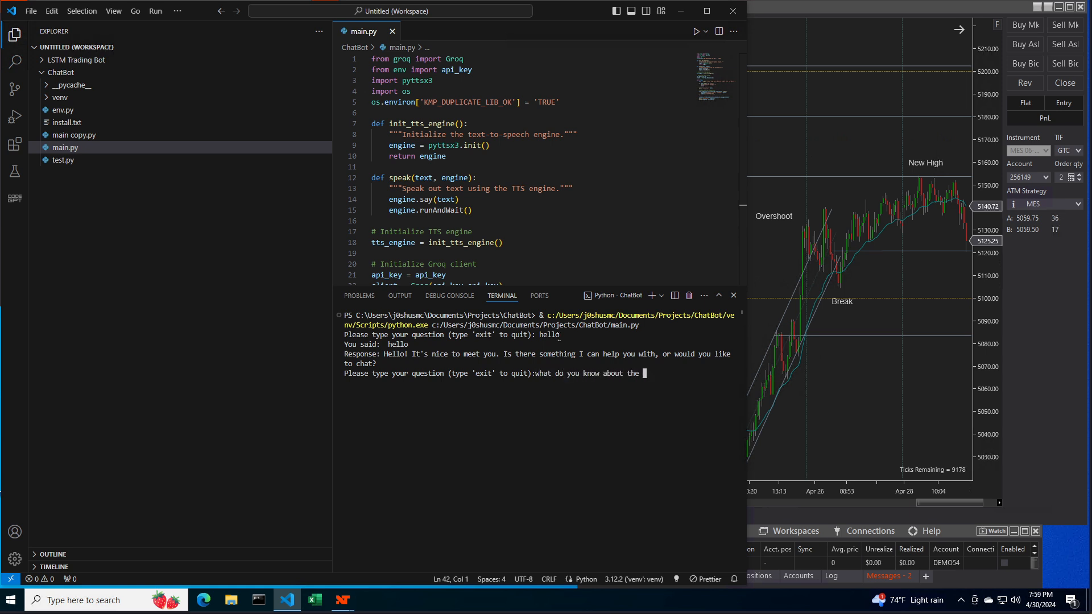
text(financial markets and trad)
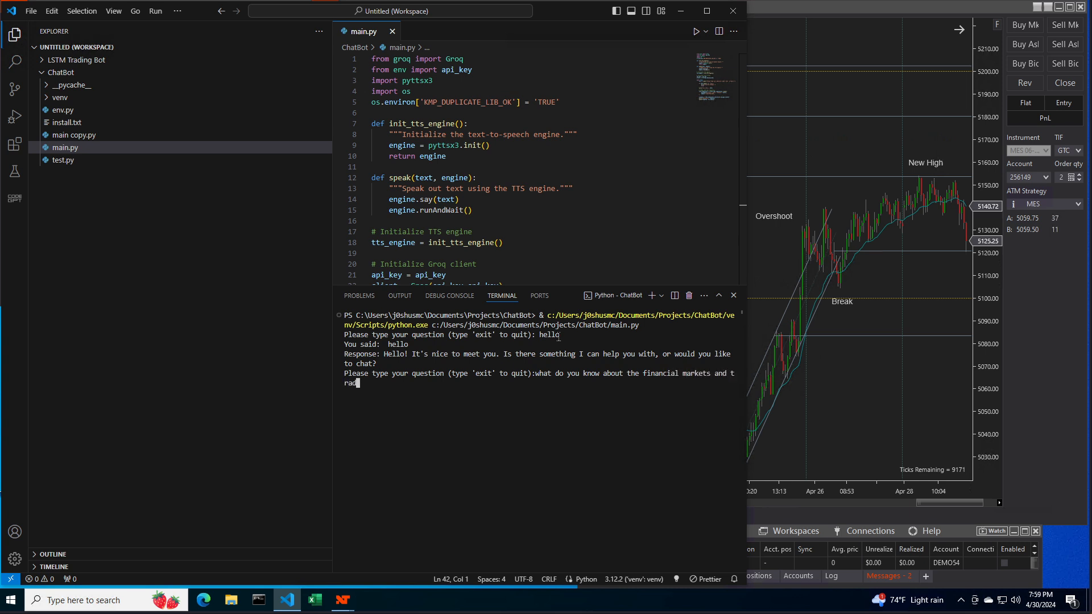
key(Return)
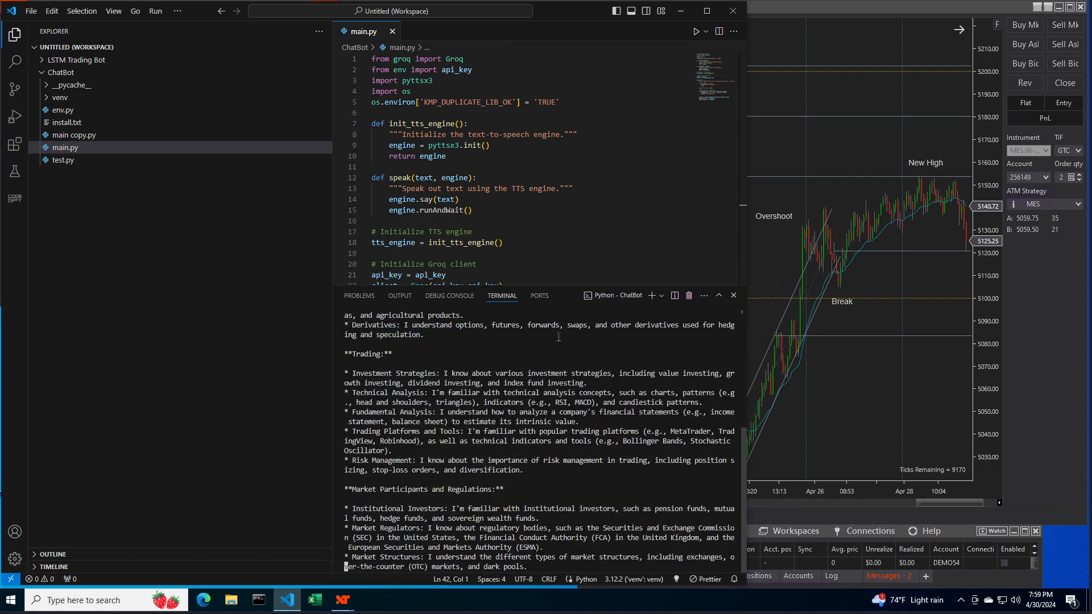
scroll(down, 3)
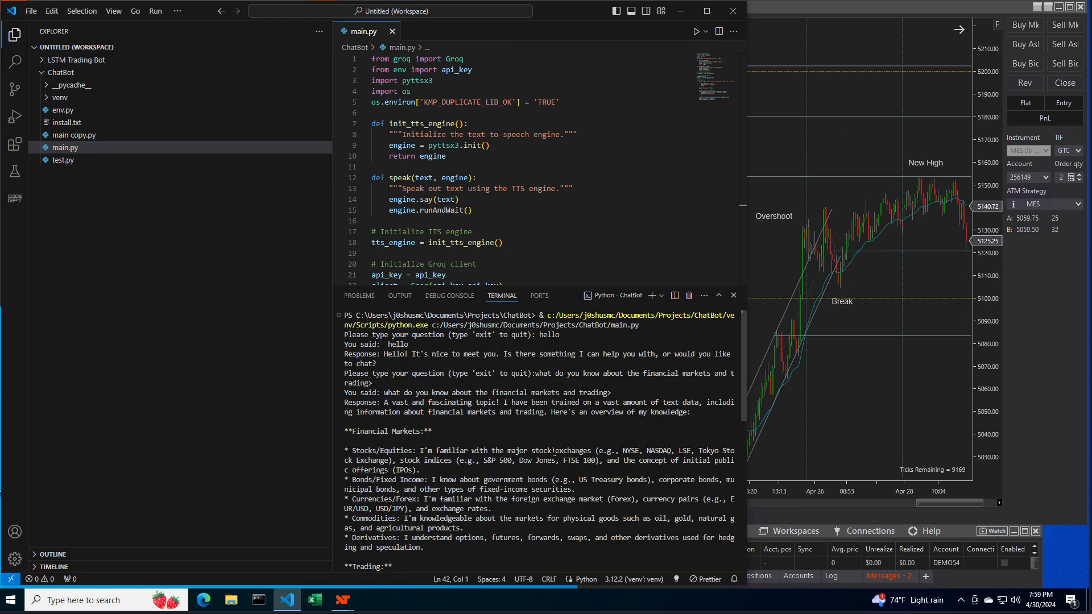
scroll(down, 3)
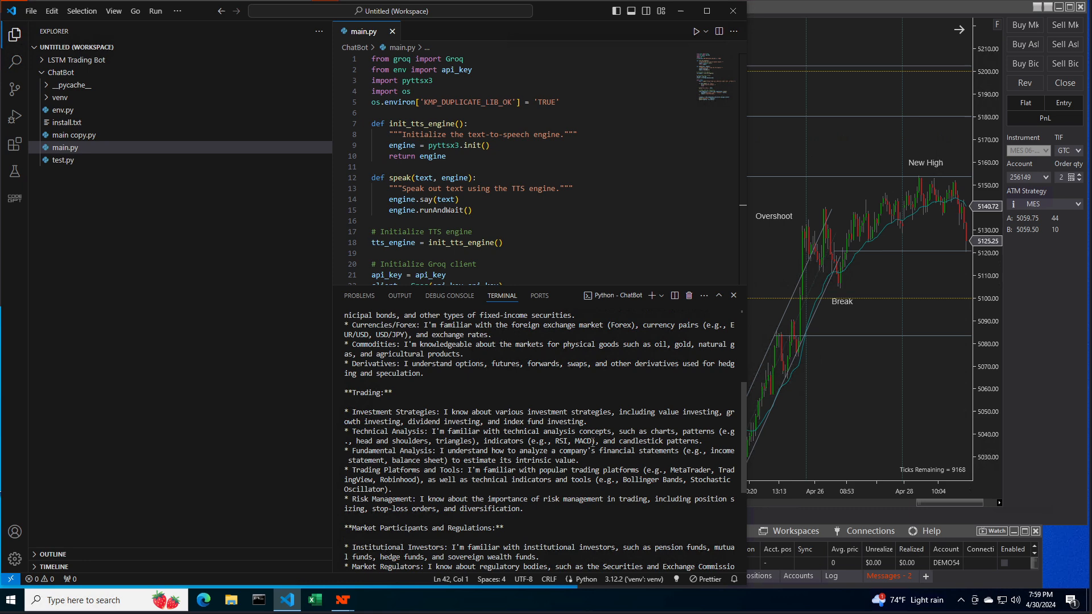
scroll(down, 3)
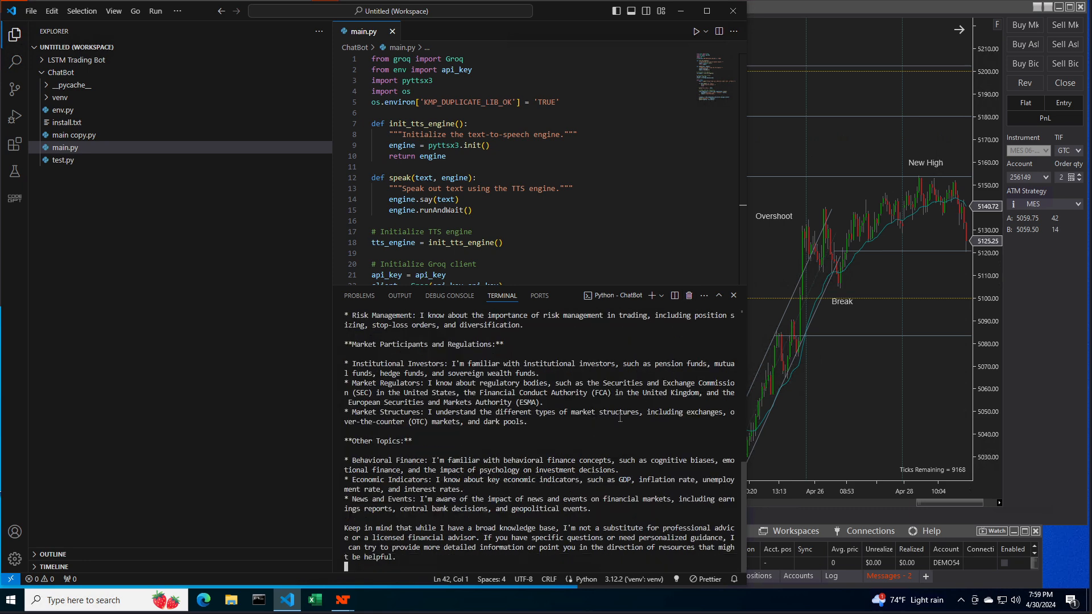
scroll(up, 3)
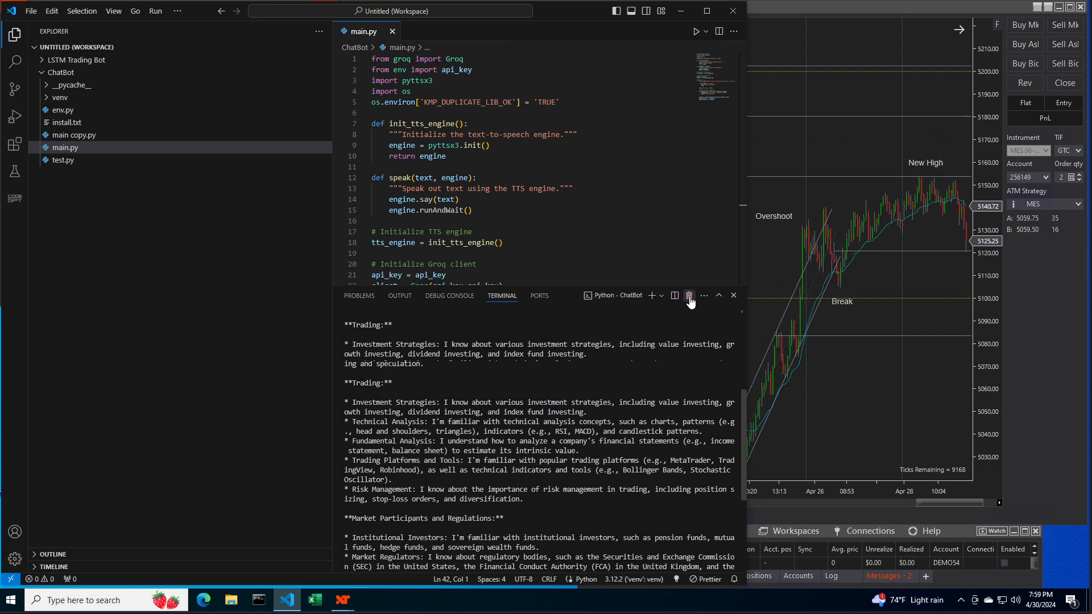
- Kill the chatbot's terminal and run main.py again for a fresh prompt
click(689, 295)
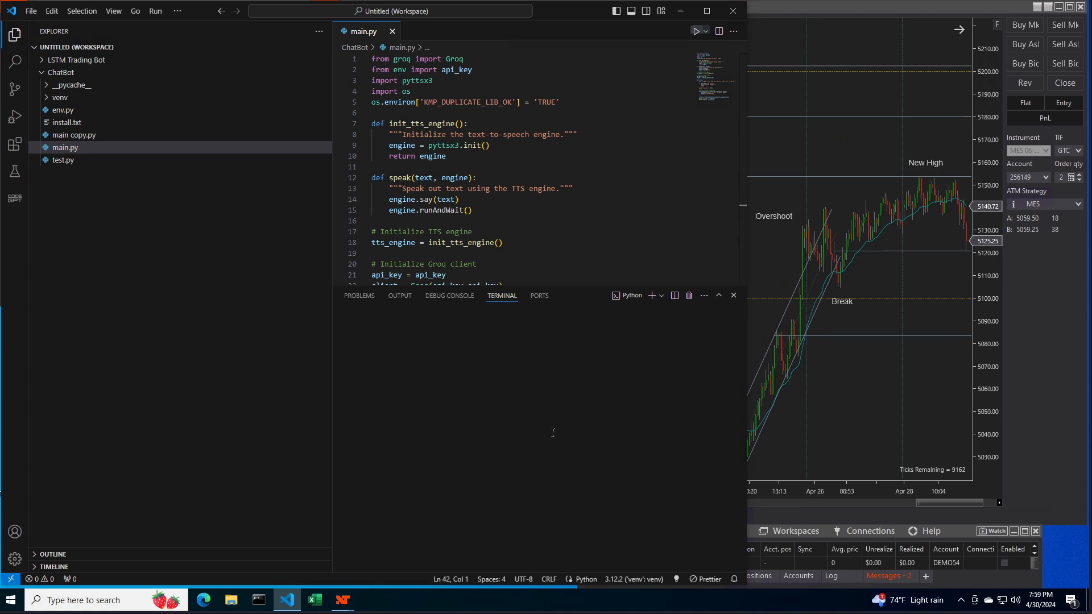
click(695, 31)
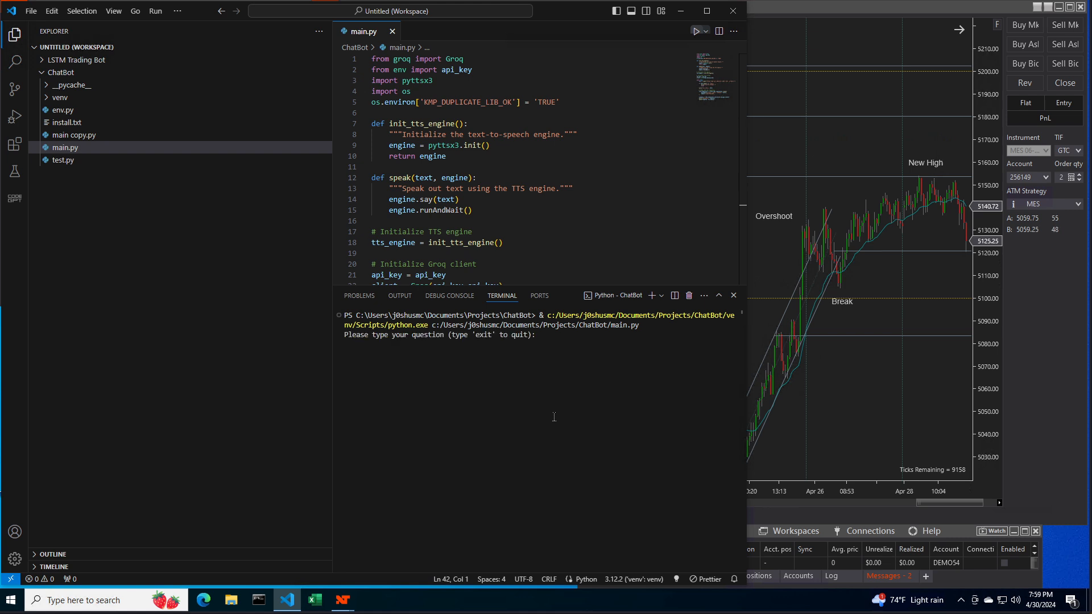
mouse_move(607, 383)
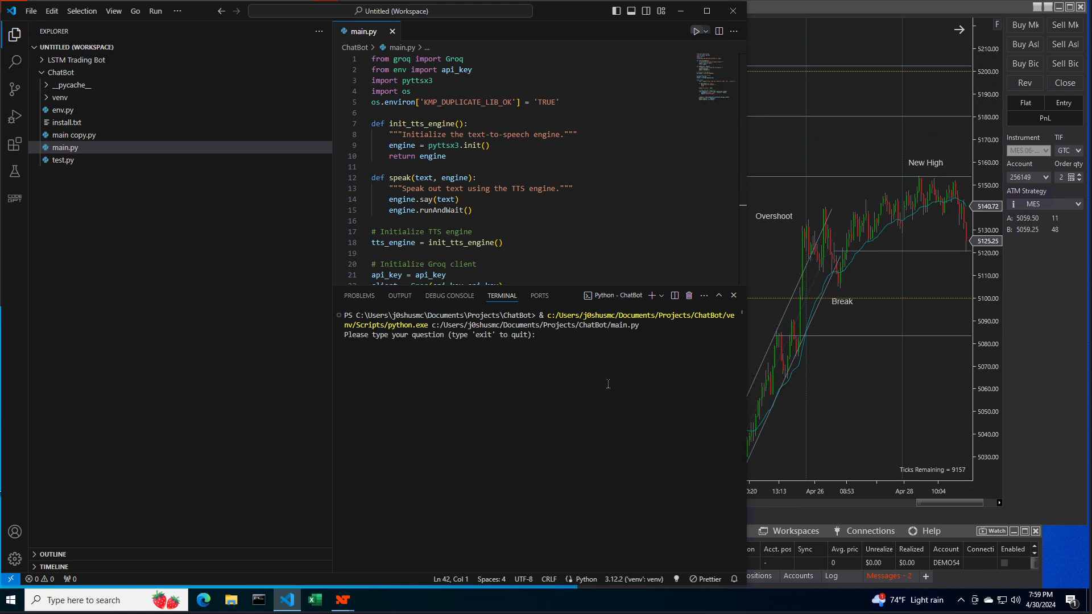
mouse_move(560, 338)
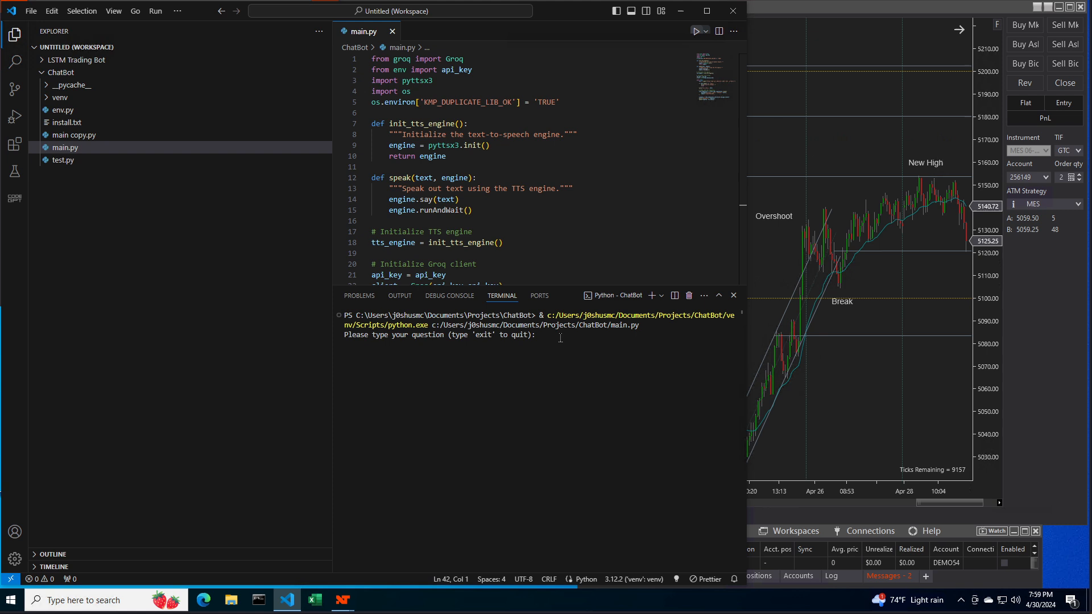
- Ask what it could do with live trading data and scroll its twenty-item list
text(if)
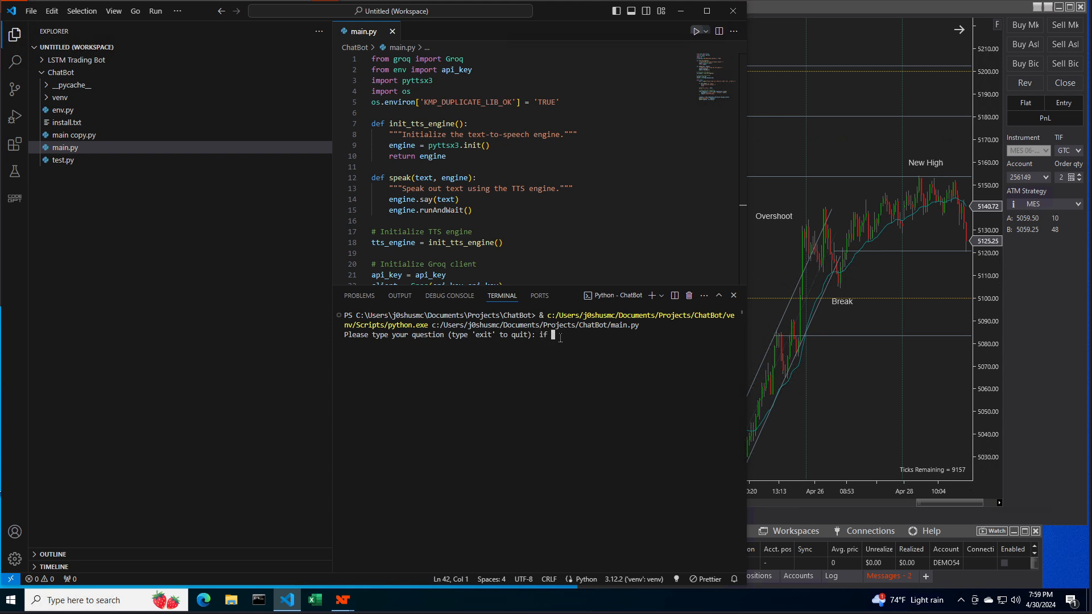
text(setup properly, w)
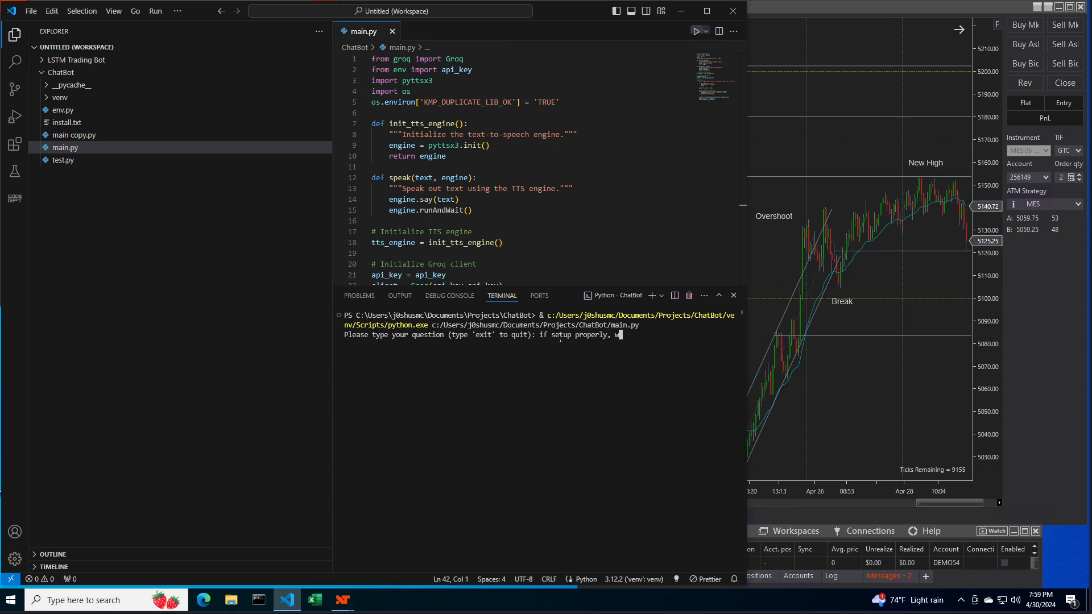
text(hat could you)
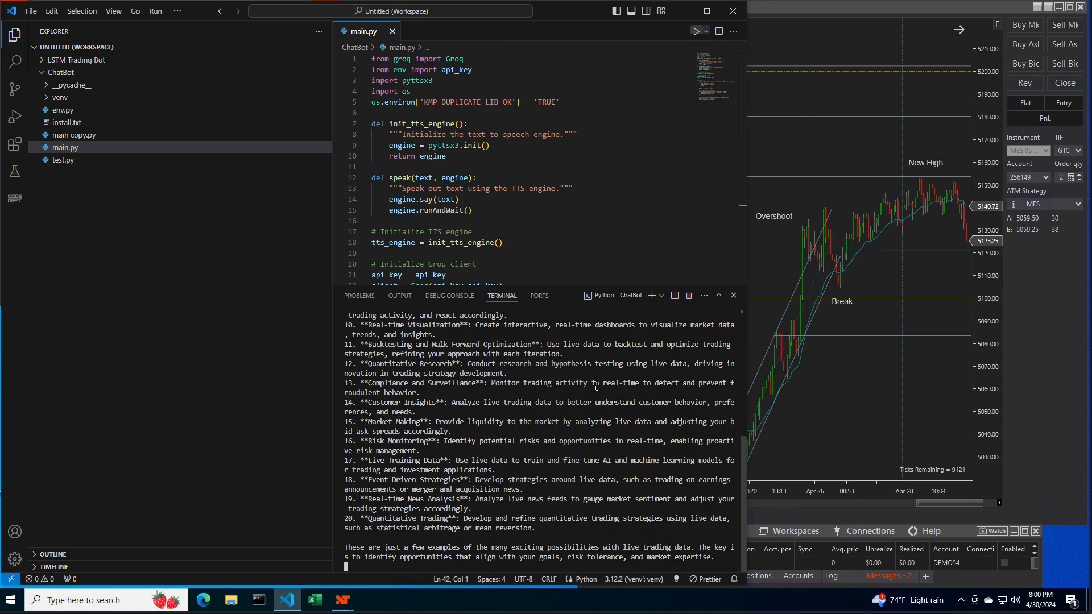
scroll(up, 3)
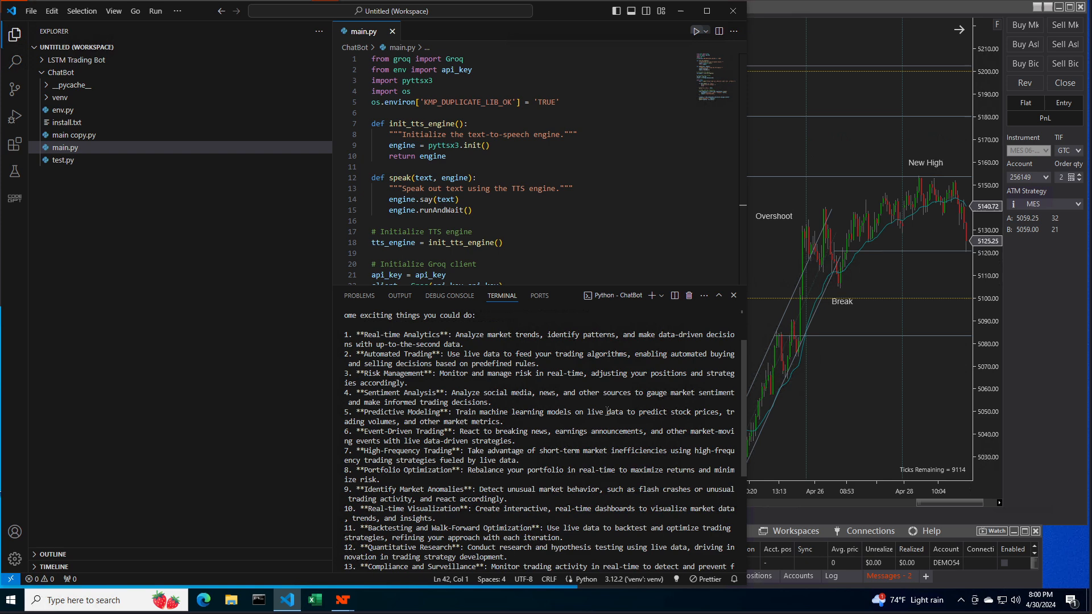
scroll(down, 3)
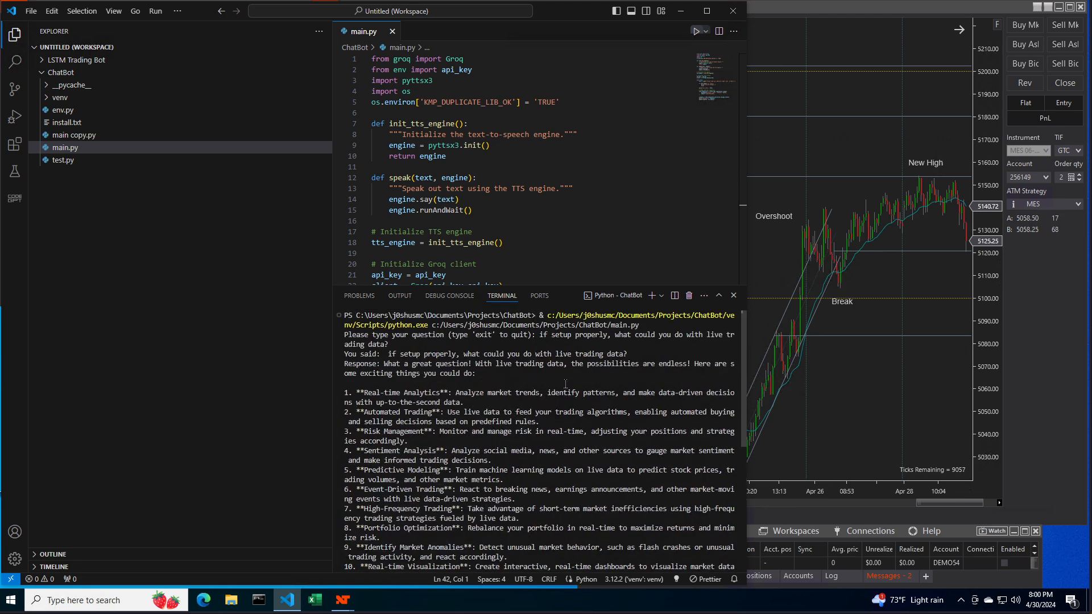
scroll(down, 3)
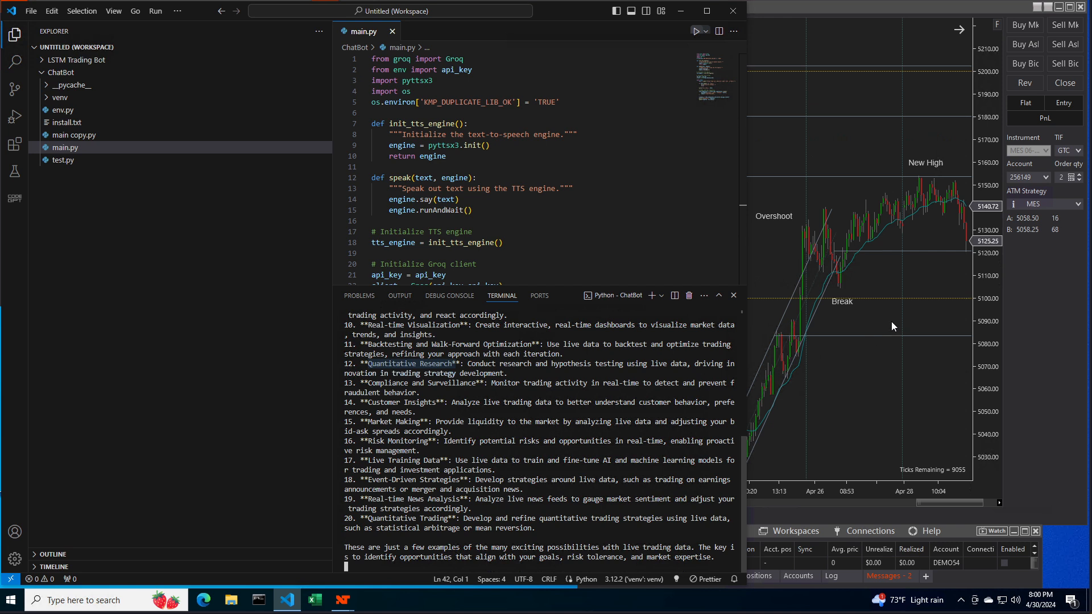
- Expand LSTM Trading Bot > data, open Live_Data.csv and scroll to row 1000
click(732, 295)
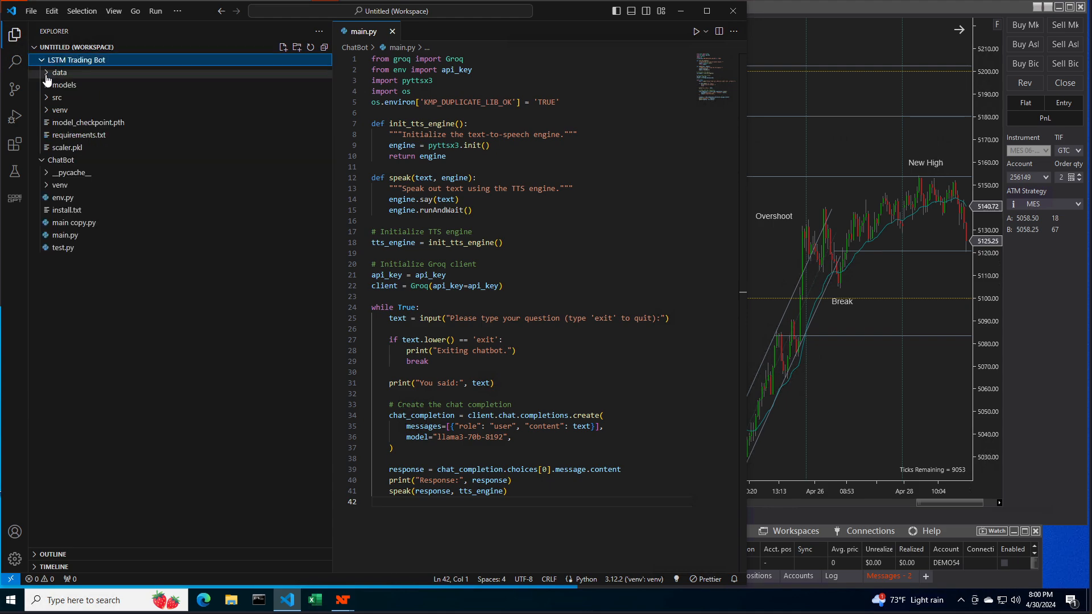
click(59, 72)
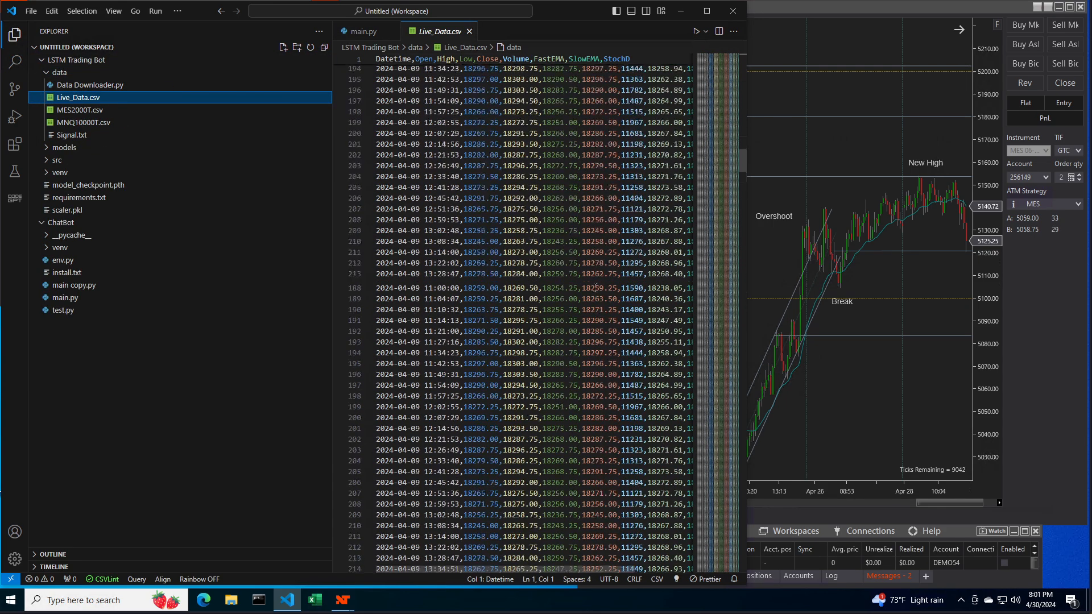
scroll(down, 3)
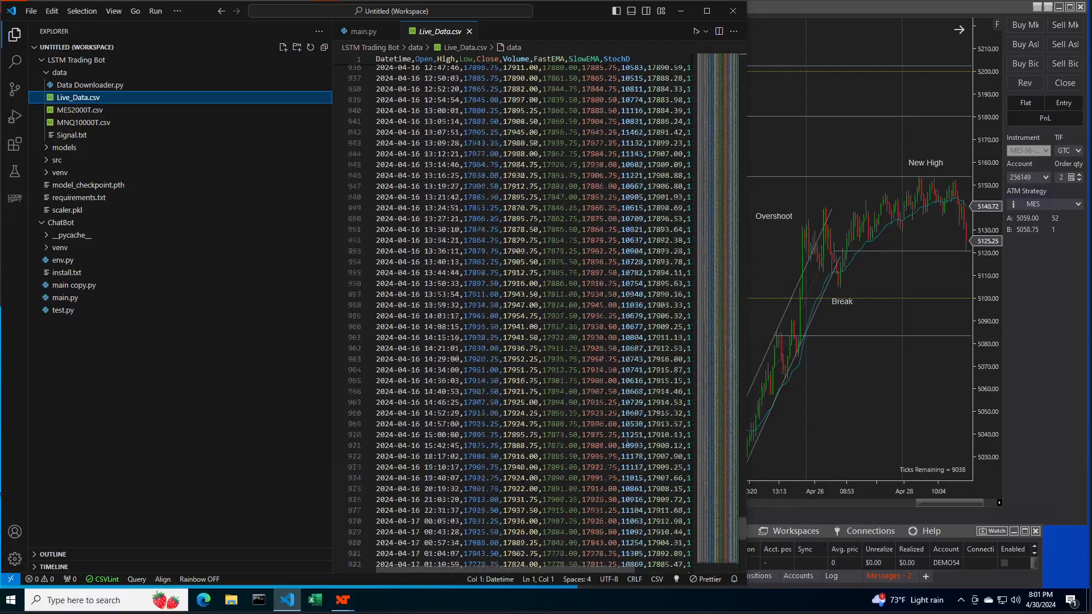
scroll(down, 3)
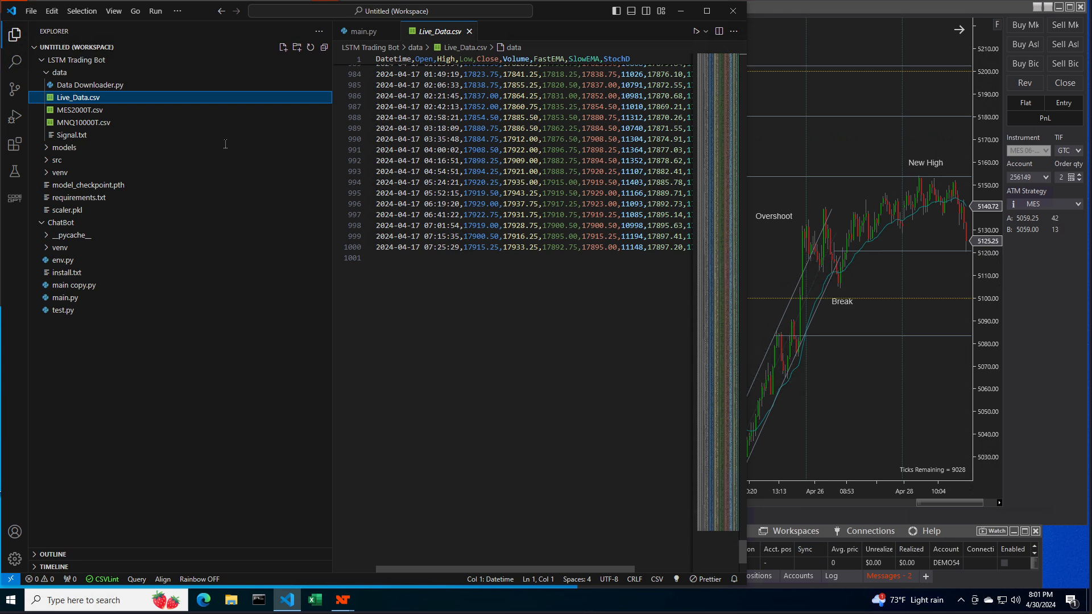
mouse_move(77, 59)
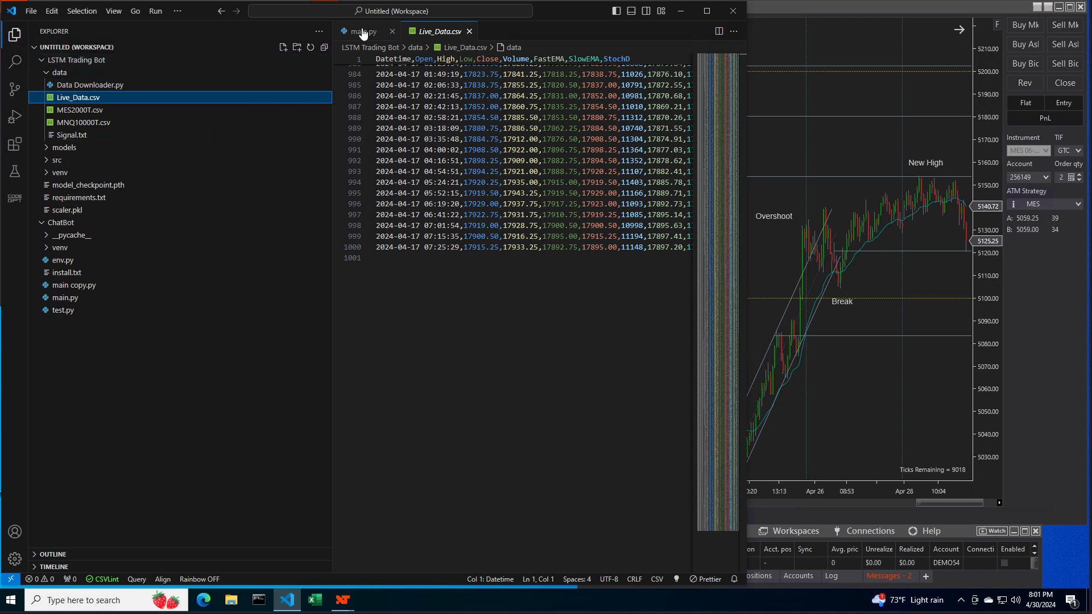
- Switch the editor back to the main.py tab, leaving Live_Data.csv open
click(363, 31)
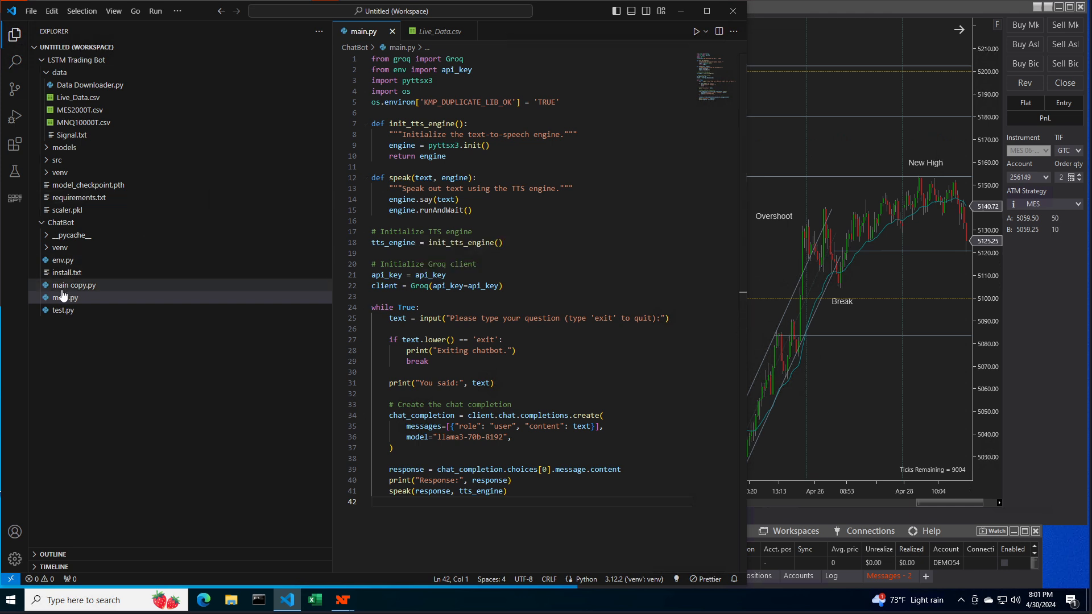
mouse_move(62, 260)
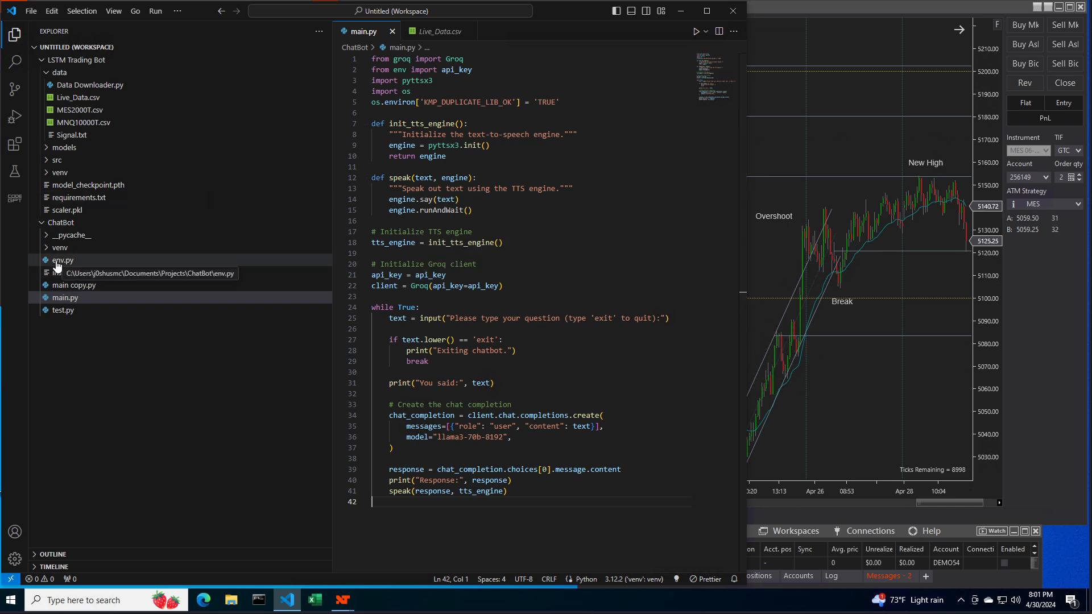
mouse_move(62, 260)
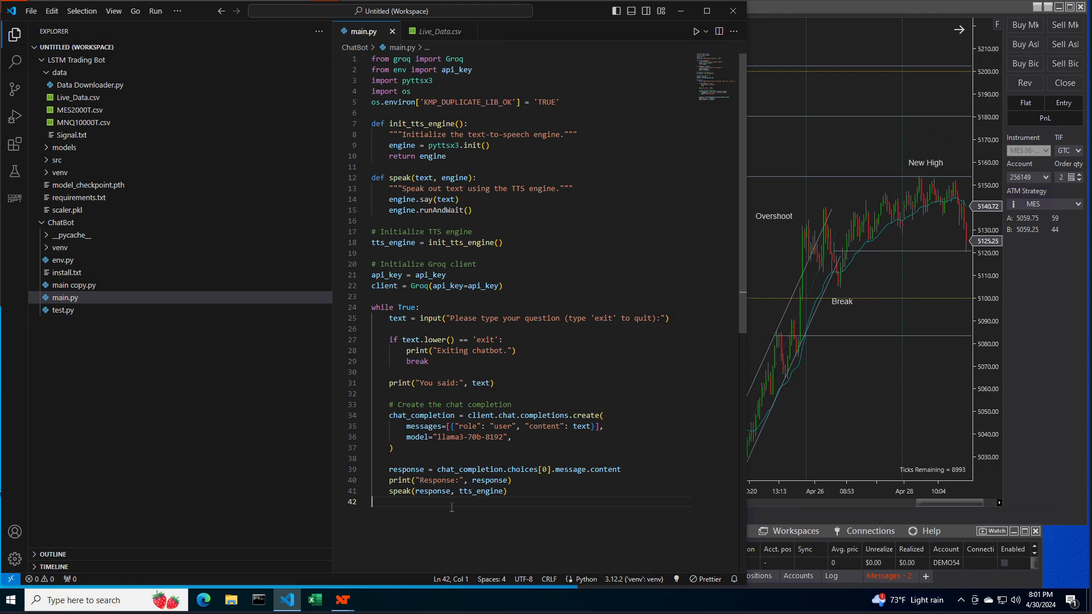
mouse_move(541, 154)
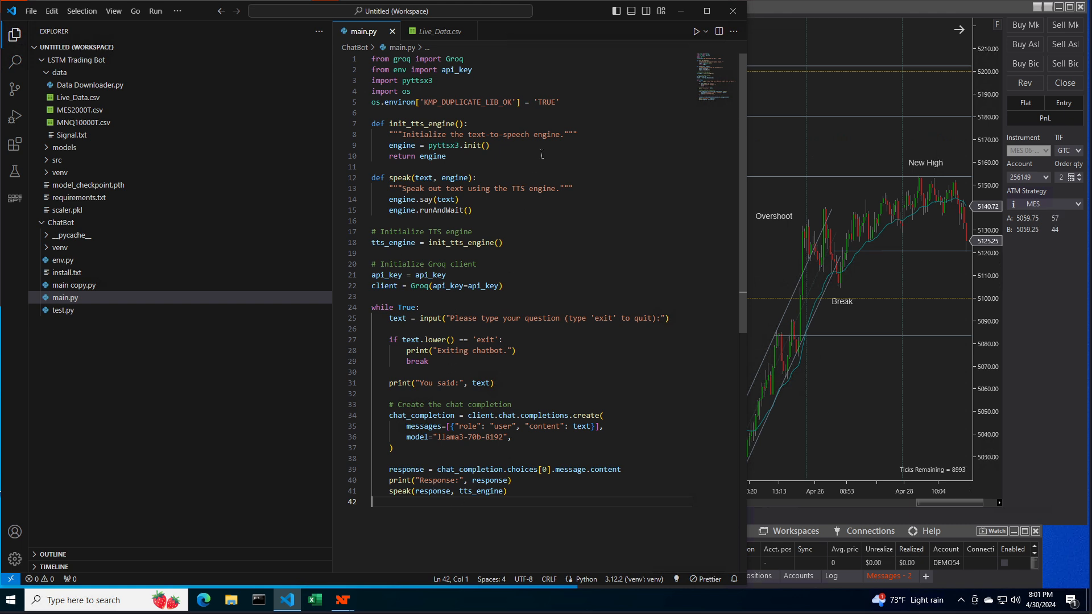